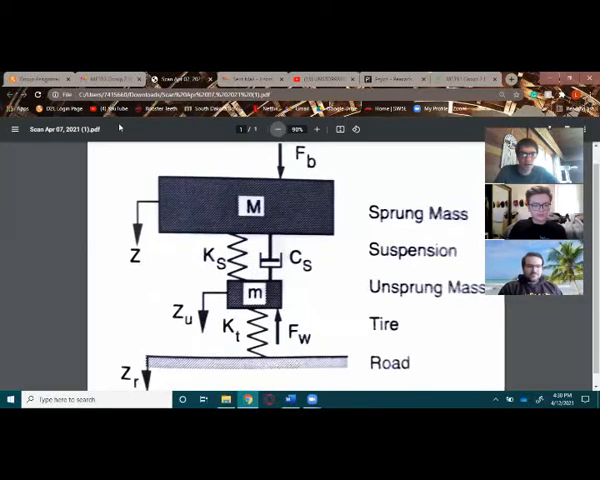
mouse_move(147, 160)
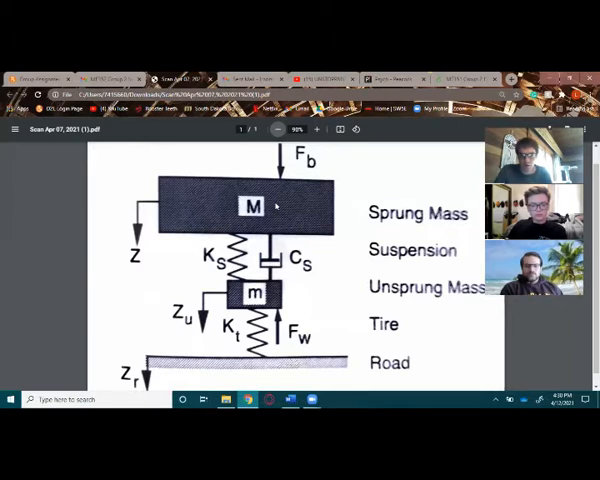
mouse_move(170, 277)
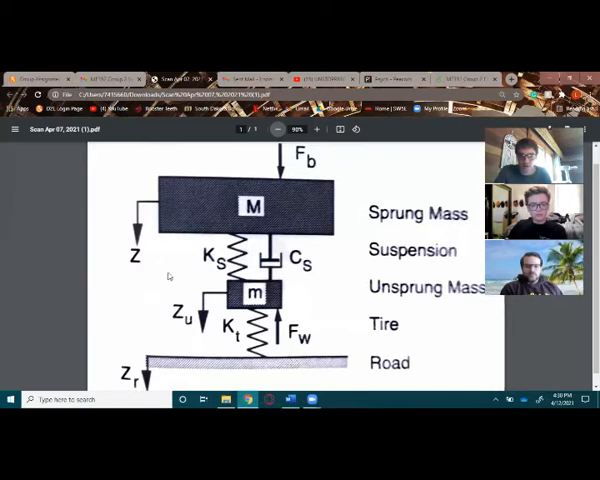